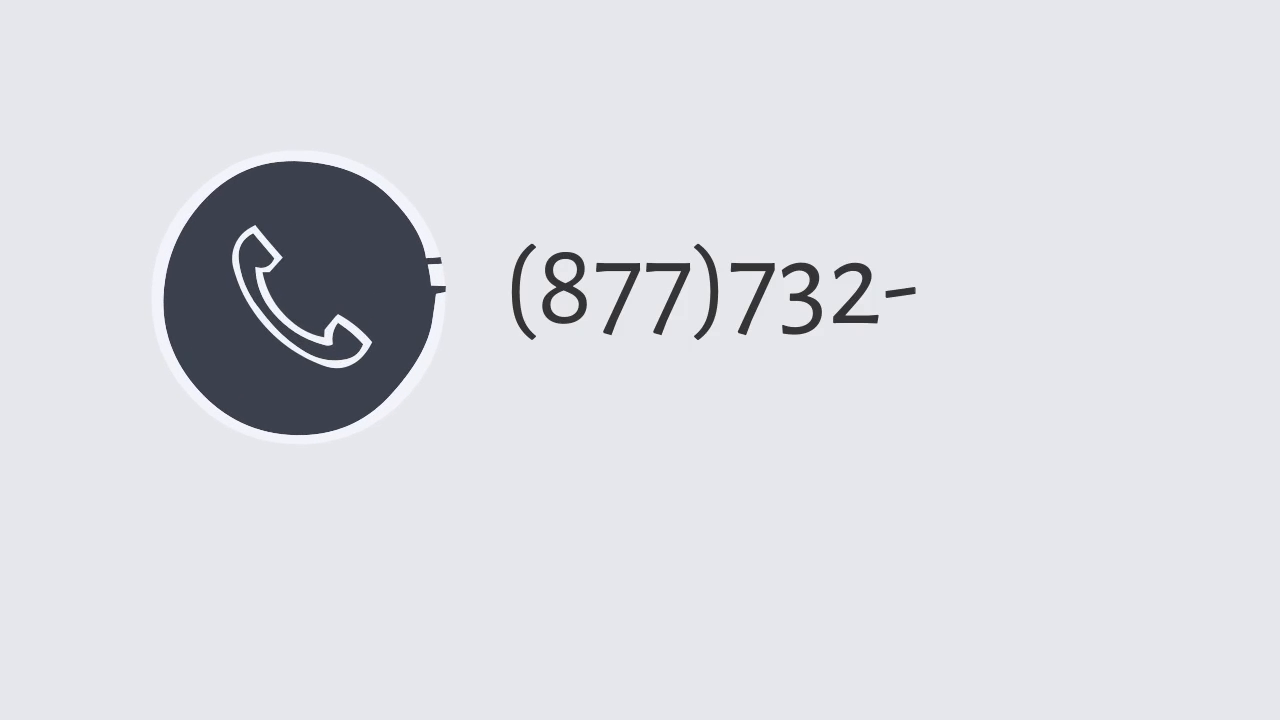
type("1616")
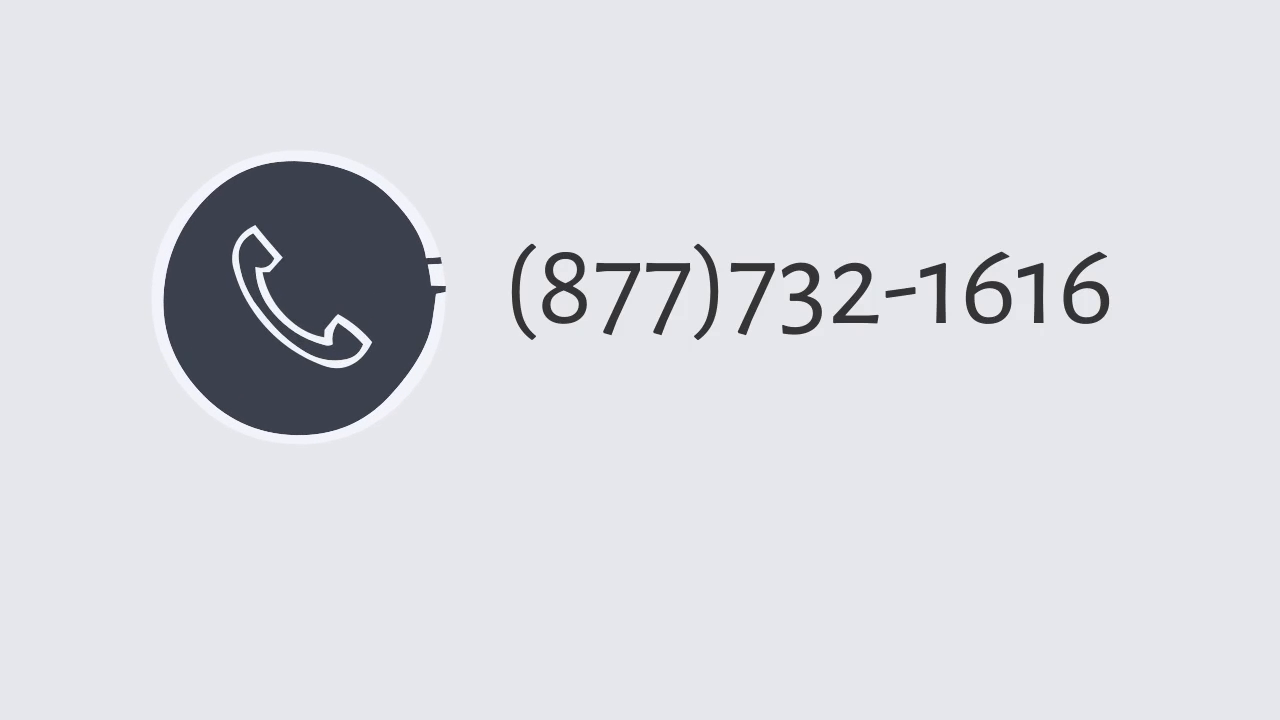